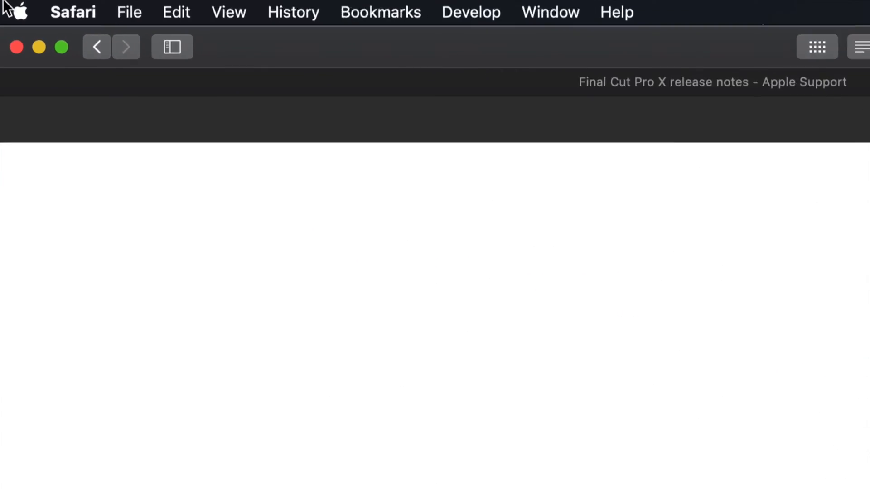
# - Open the Apple menu to see update badges on System Preferences and App Store
pyautogui.click(17, 11)
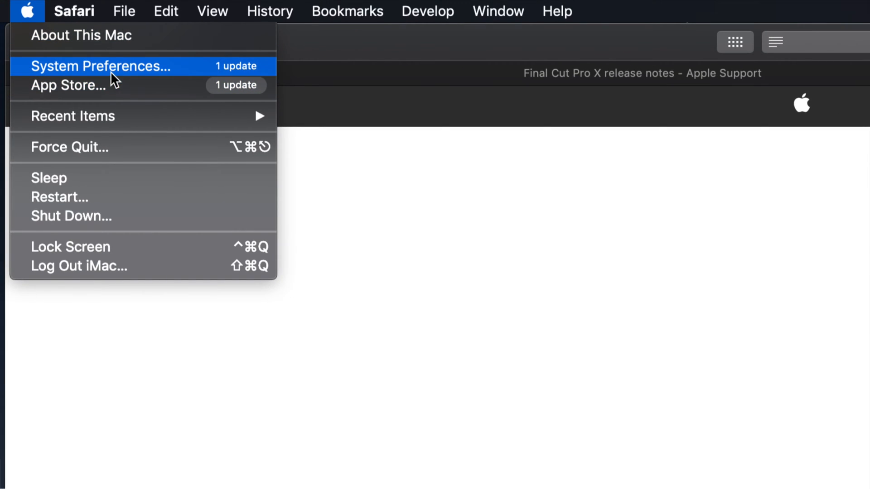
pyautogui.moveTo(153, 75)
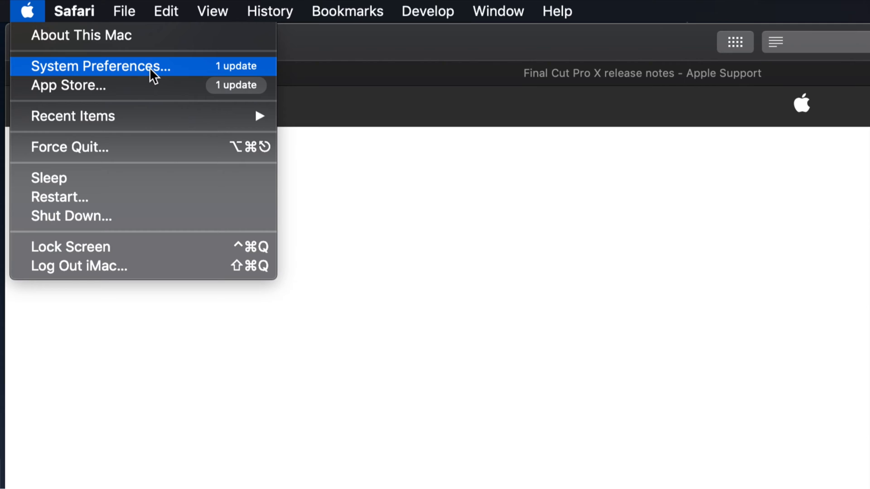
pyautogui.moveTo(59, 86)
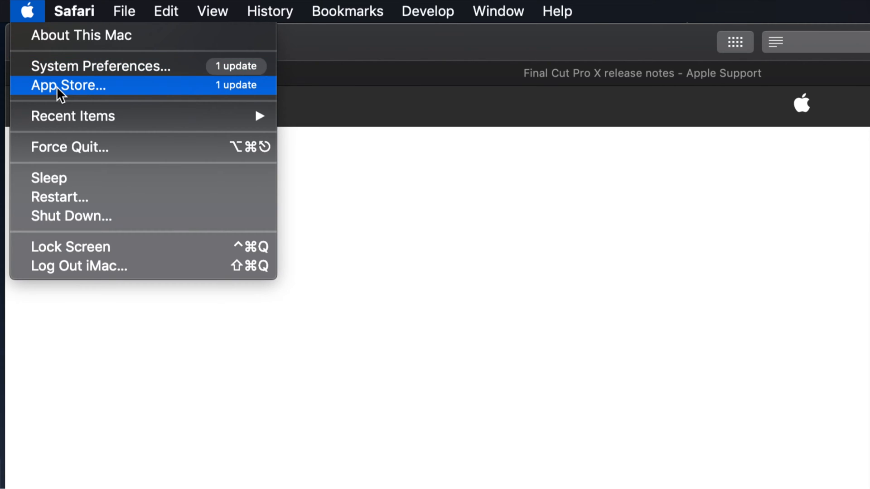
pyautogui.moveTo(186, 97)
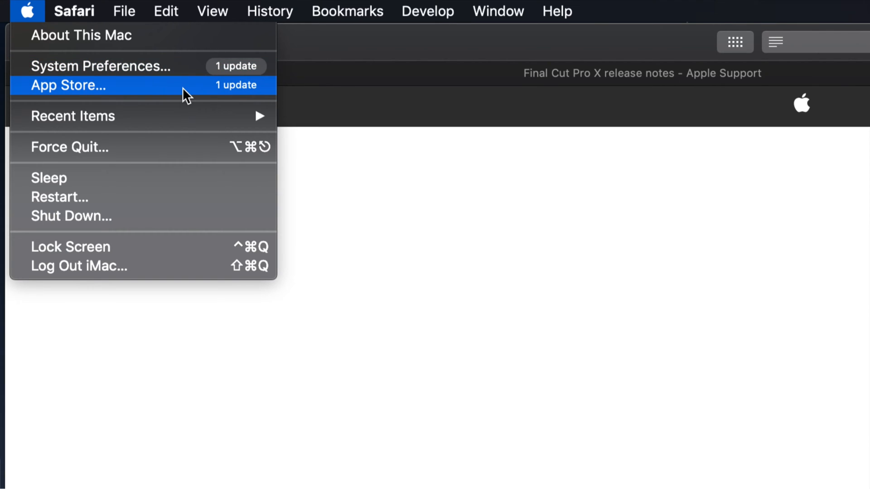
pyautogui.moveTo(91, 94)
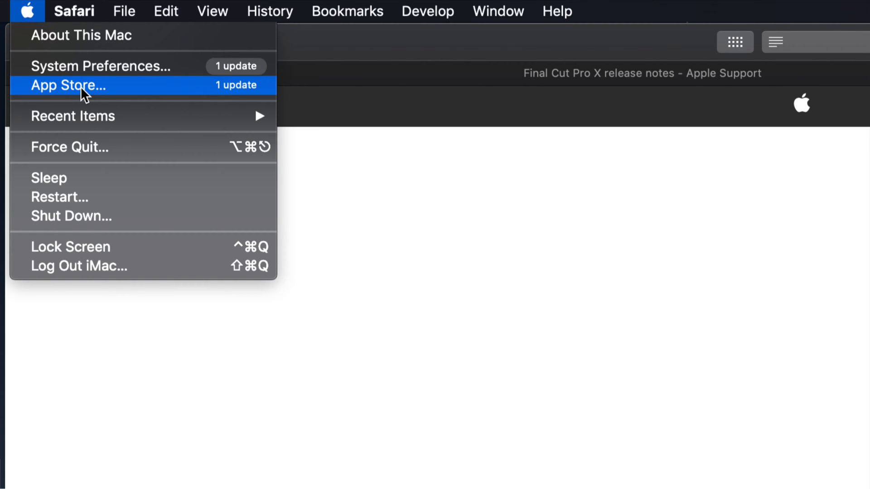
pyautogui.moveTo(101, 89)
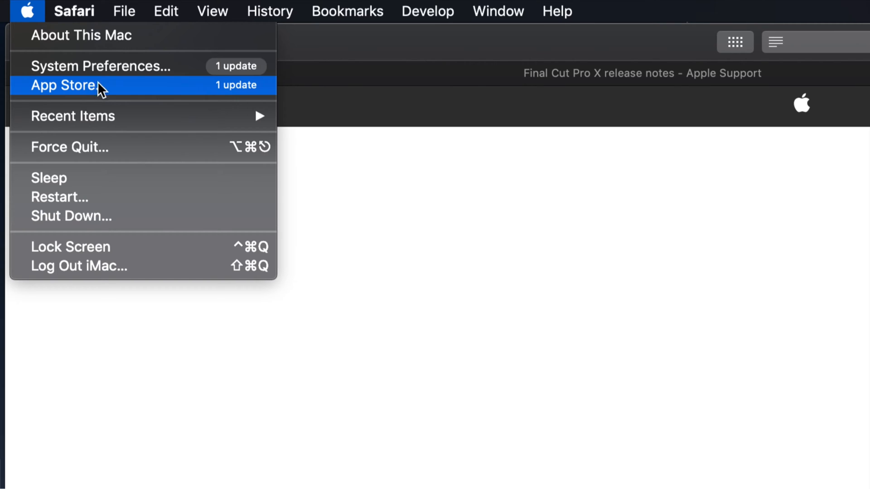
pyautogui.moveTo(78, 91)
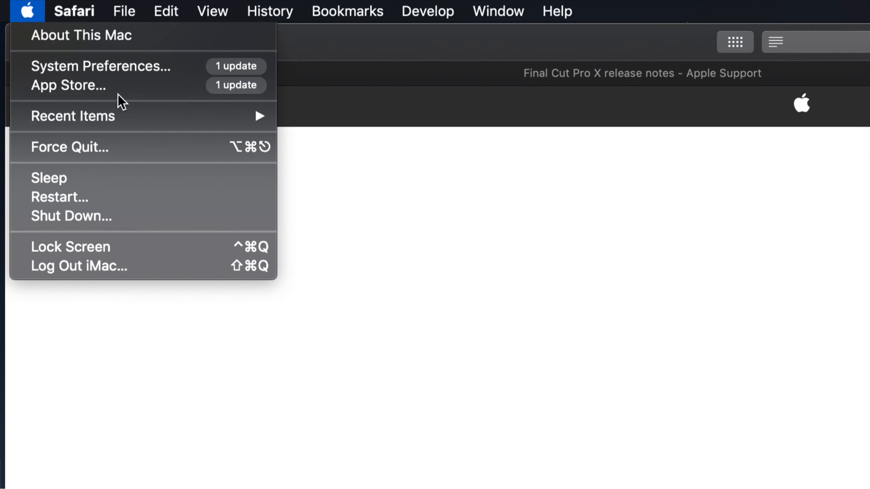
pyautogui.moveTo(125, 72)
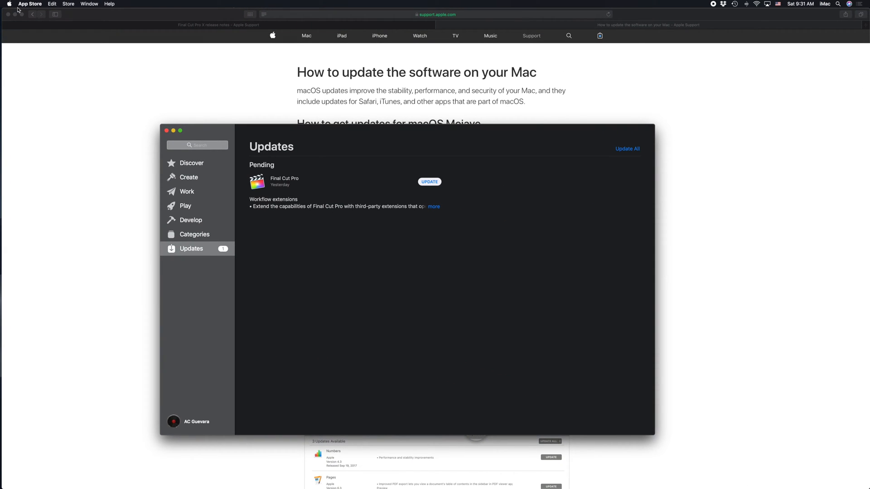
pyautogui.click(8, 4)
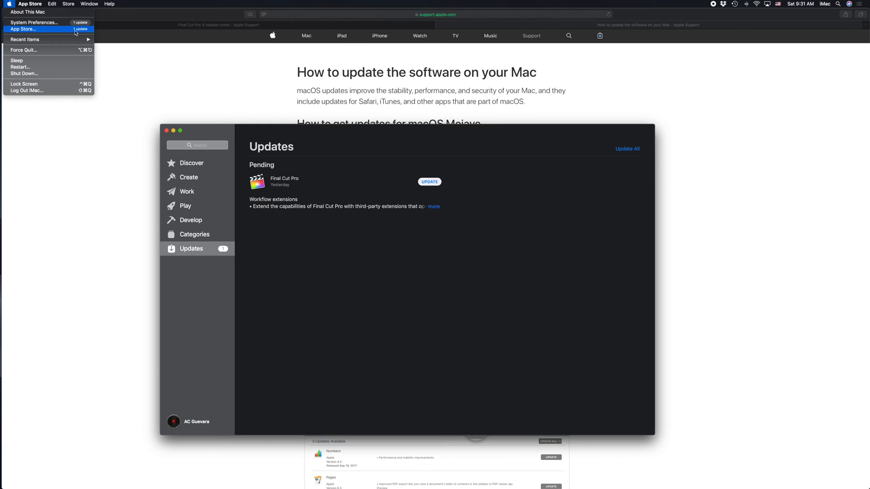
pyautogui.moveTo(208, 105)
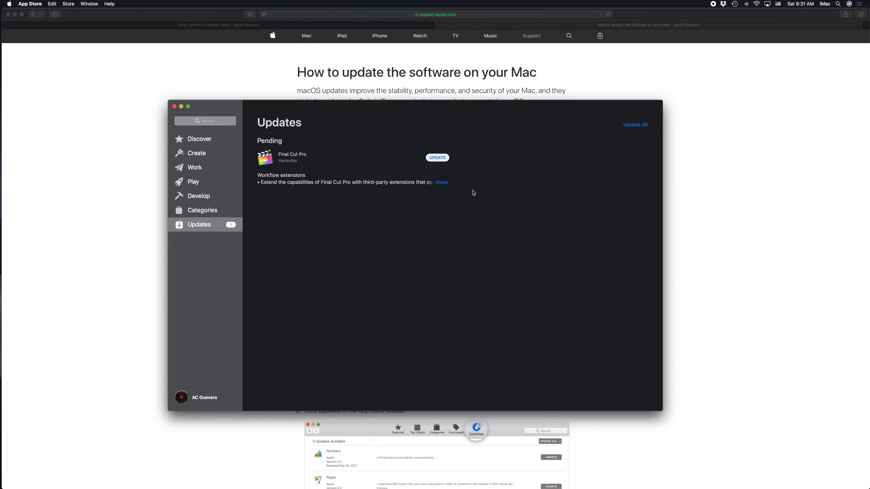
pyautogui.moveTo(410, 186)
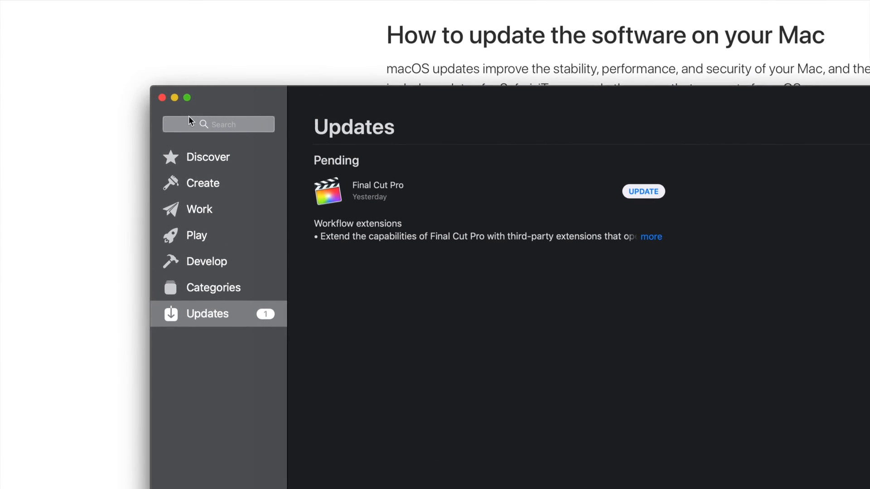
# - Search the App Store for 'final cut pro' and view results showing its UPDATE button
pyautogui.click(219, 124)
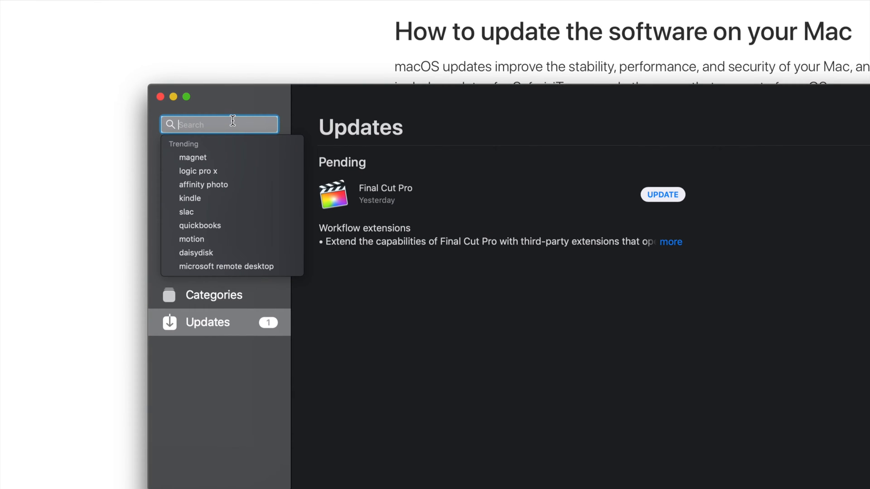
pyautogui.write('f')
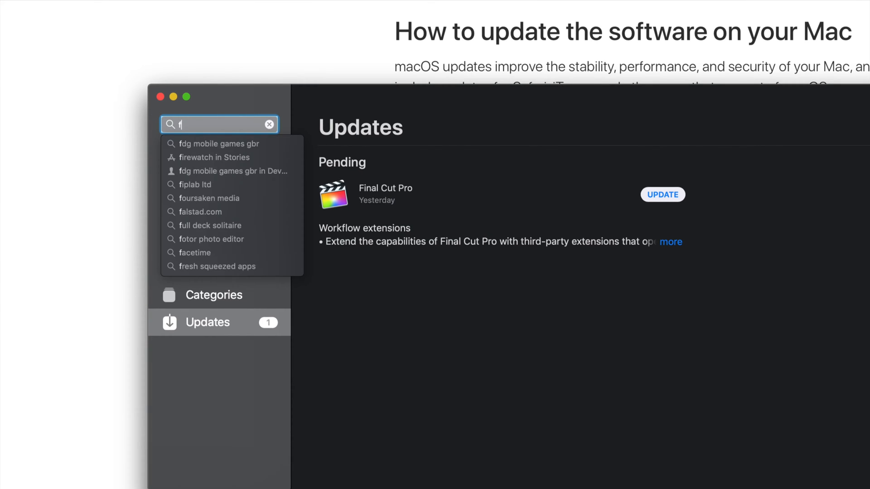
pyautogui.write('inal cut pro')
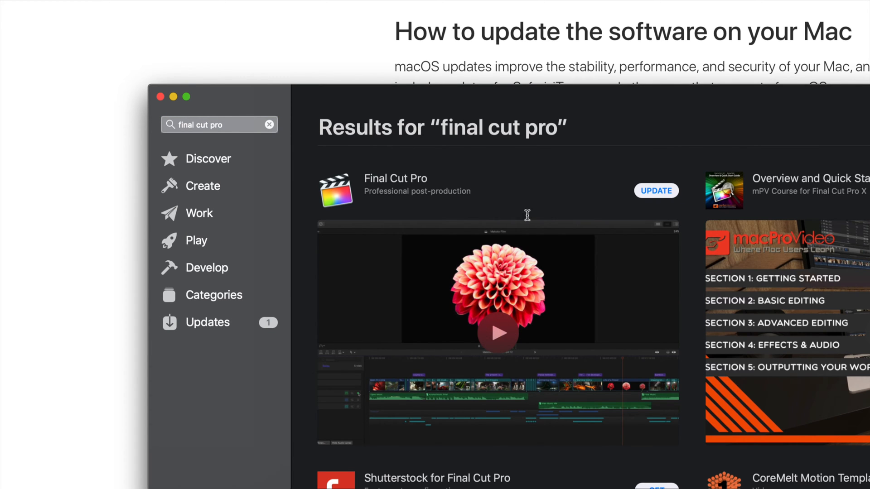
pyautogui.click(496, 332)
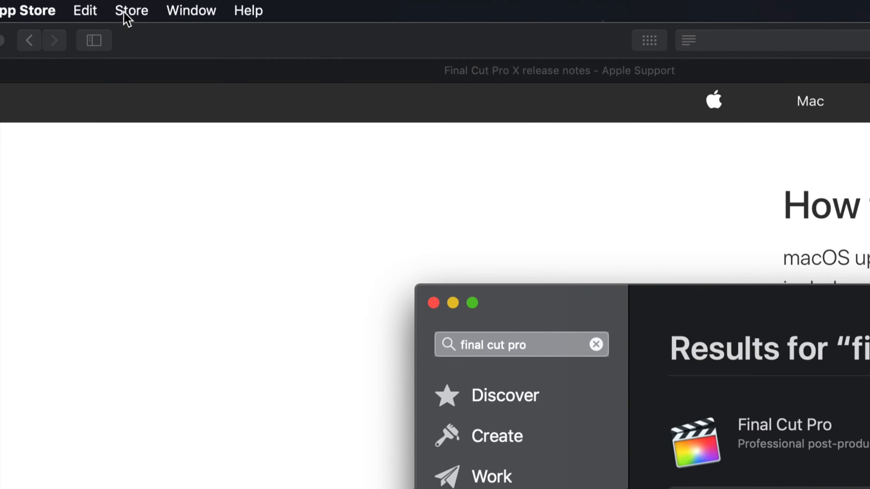
pyautogui.moveTo(136, 30)
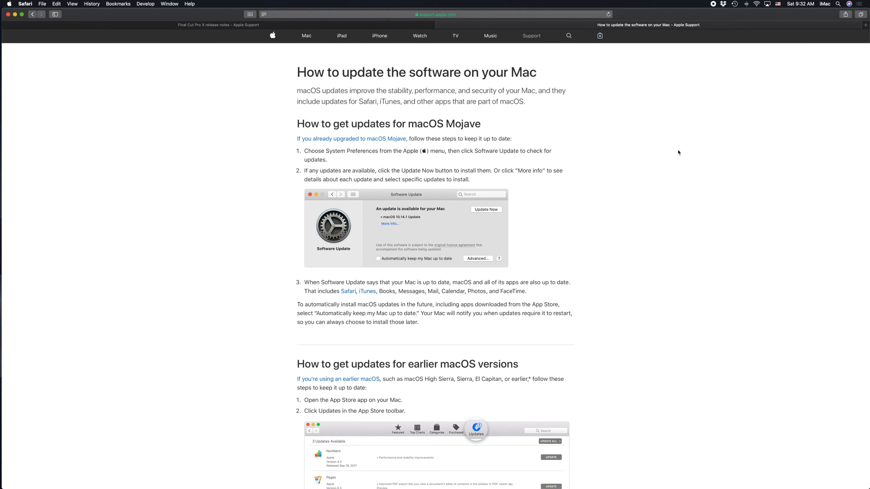
pyautogui.moveTo(729, 44)
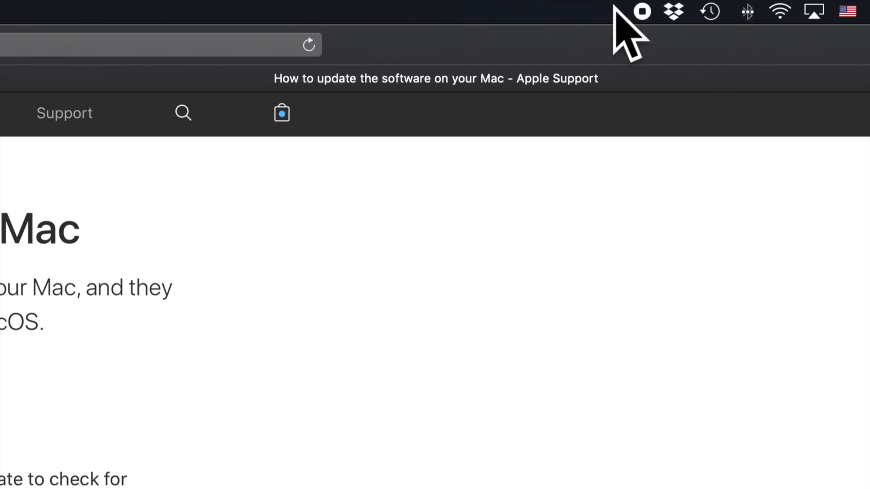
pyautogui.moveTo(625, 19)
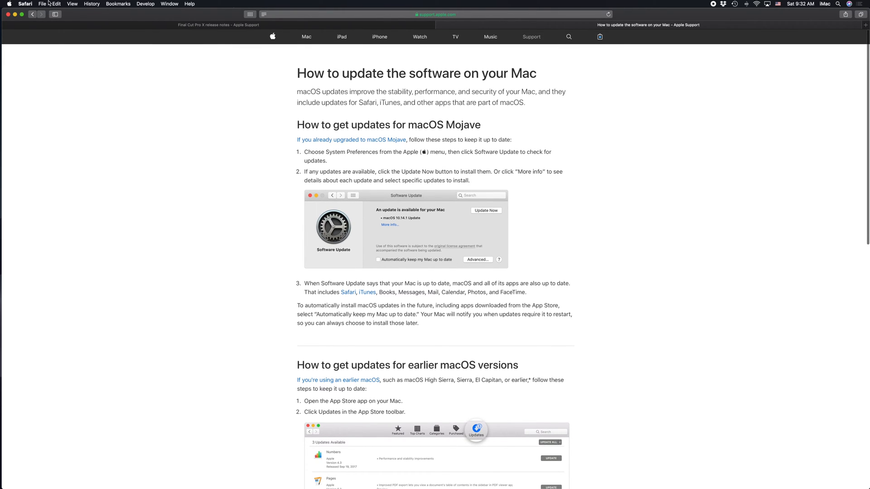
pyautogui.moveTo(176, 25)
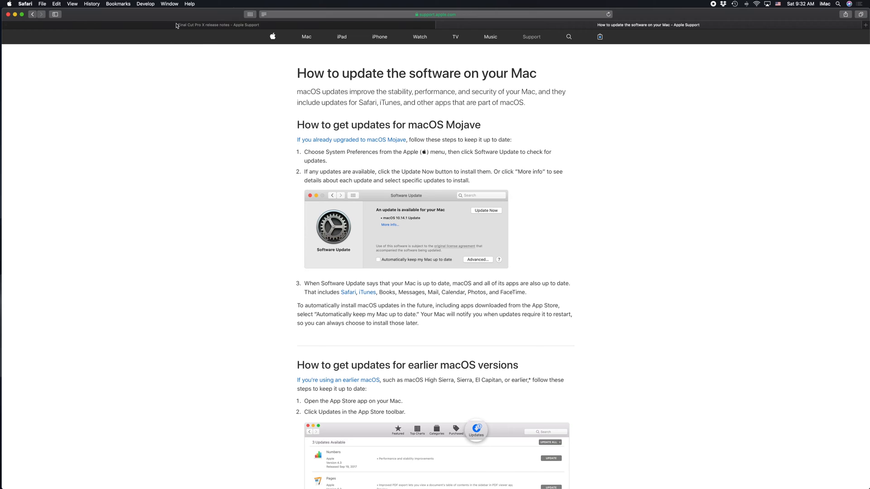
pyautogui.moveTo(165, 20)
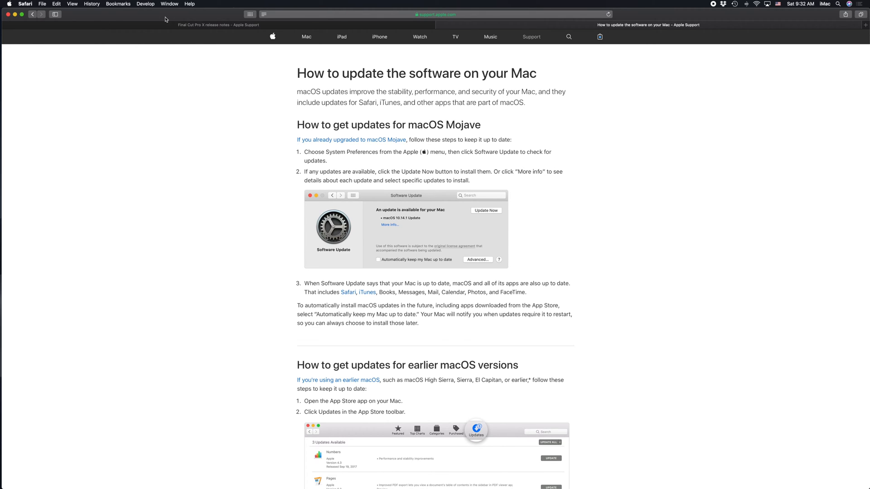
pyautogui.moveTo(123, 14)
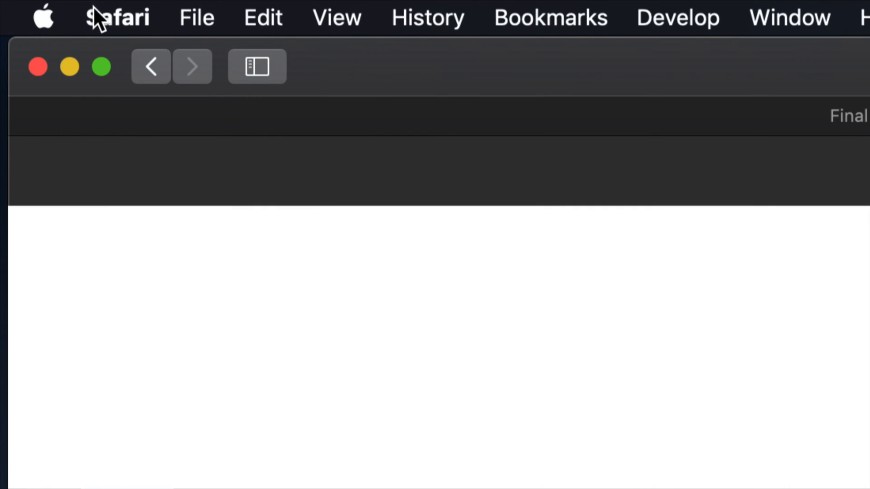
# - Browse Safari's Safari, Edit and Develop menus, then the Apple menu showing one update each
pyautogui.click(117, 17)
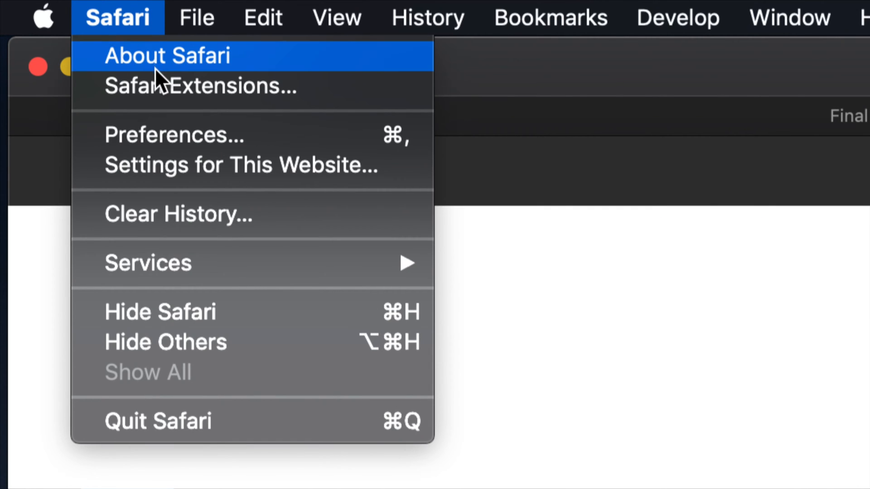
pyautogui.moveTo(227, 164)
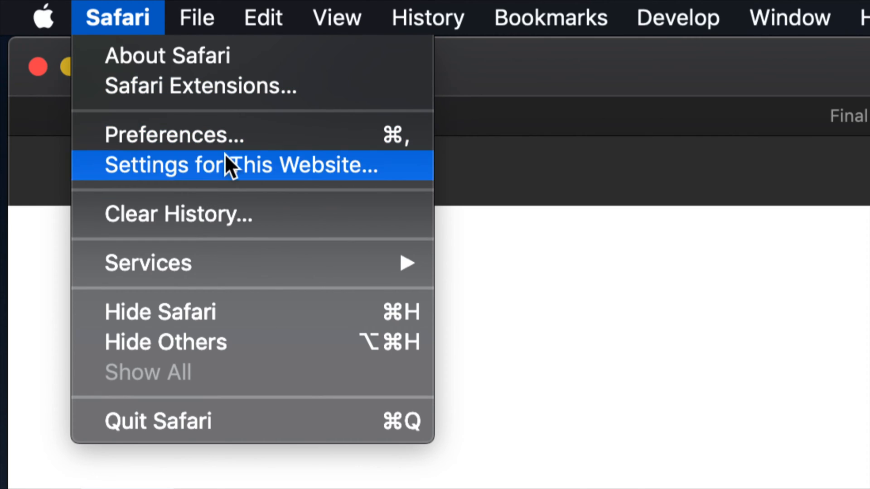
pyautogui.moveTo(266, 215)
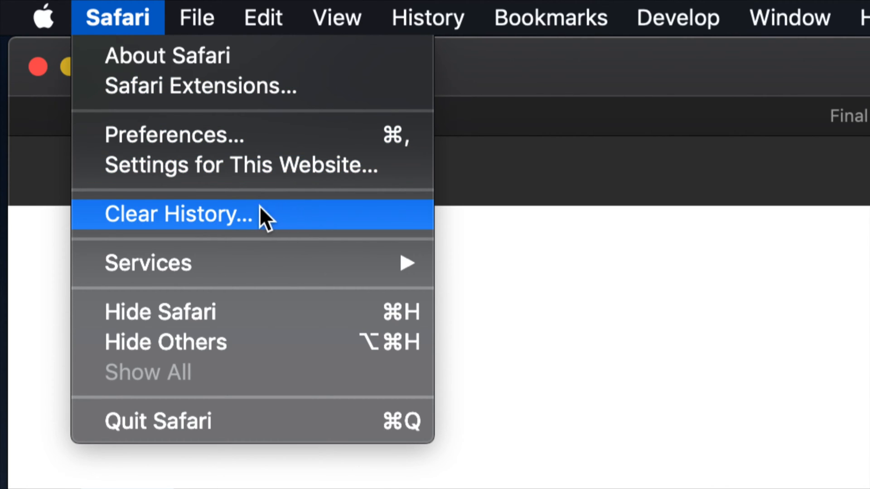
pyautogui.moveTo(333, 165)
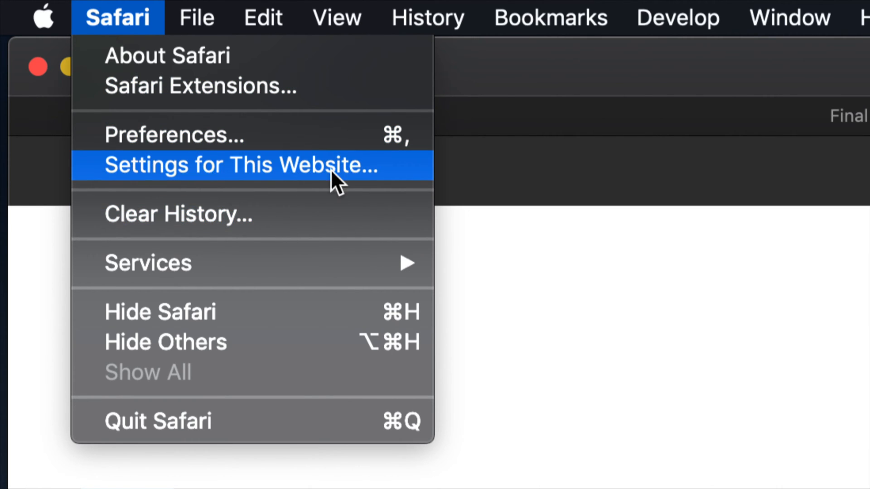
pyautogui.click(262, 17)
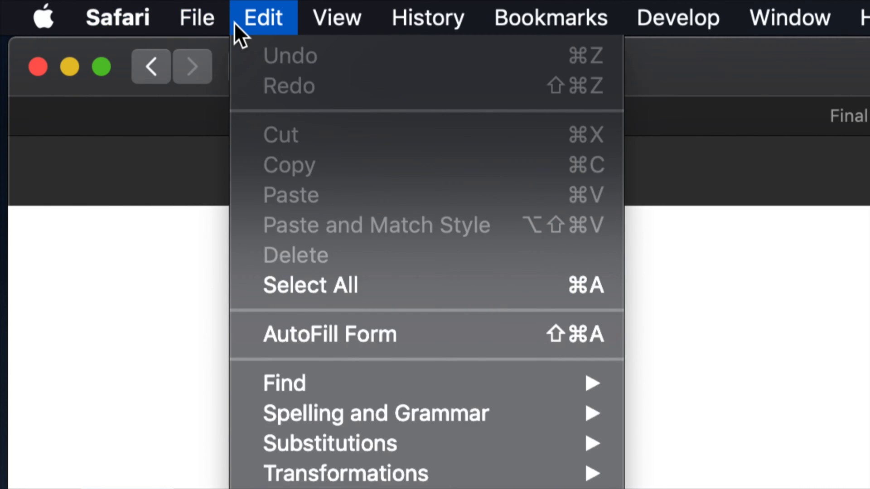
pyautogui.click(117, 17)
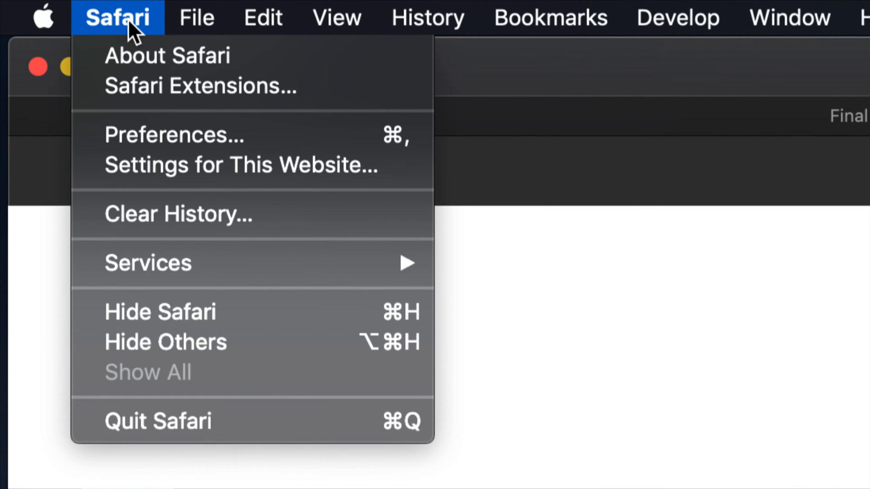
pyautogui.moveTo(138, 33)
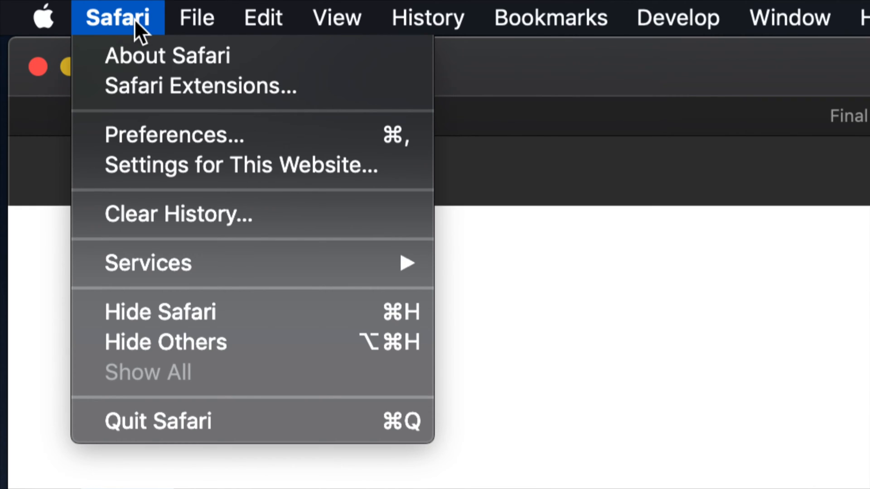
pyautogui.click(676, 17)
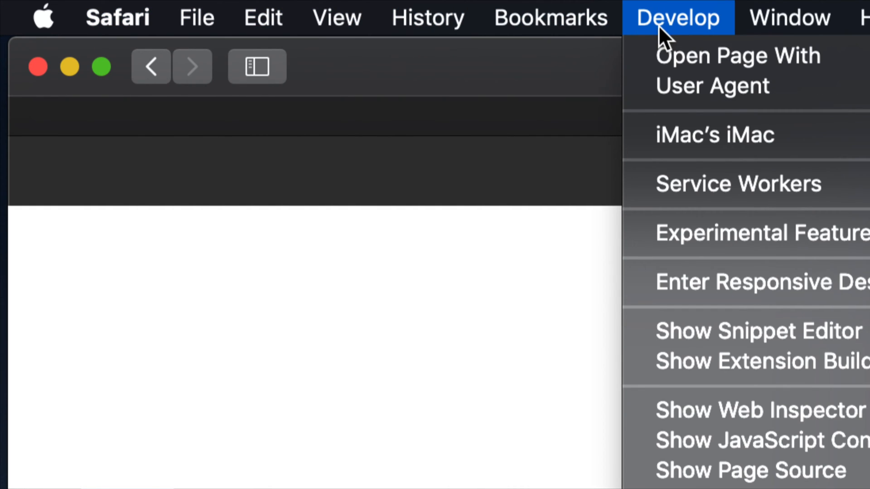
pyautogui.moveTo(660, 41)
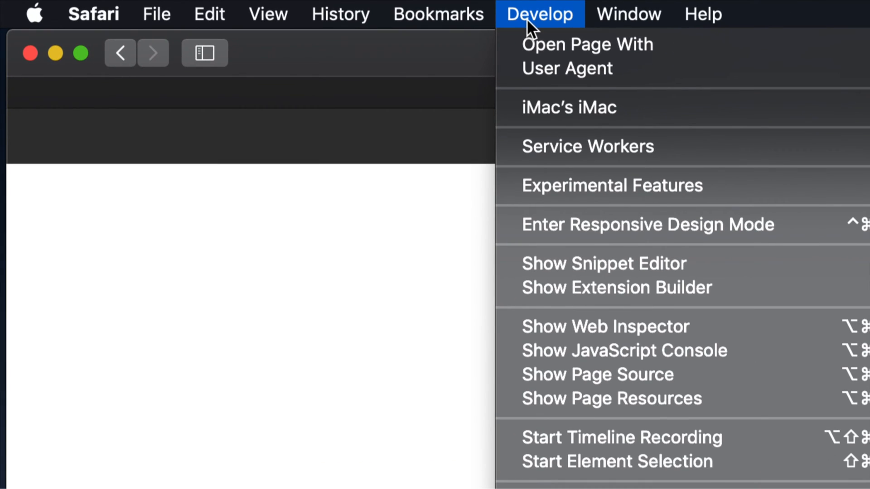
pyautogui.click(628, 14)
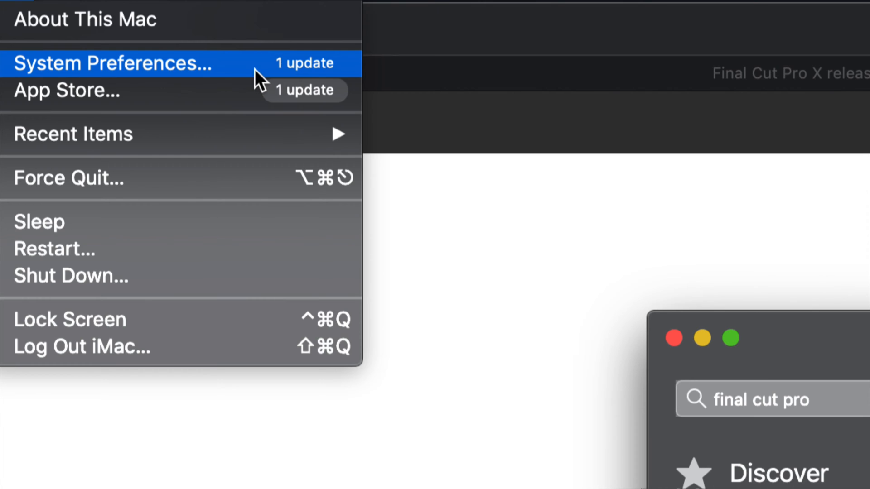
# - Open System Preferences' Software Update pane showing Pro Video Formats 2.0.7 available
pyautogui.click(111, 63)
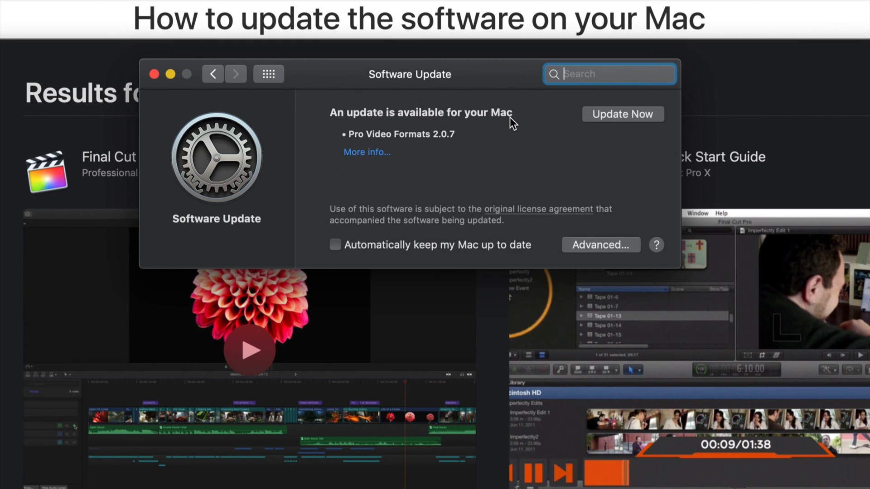
pyautogui.click(249, 350)
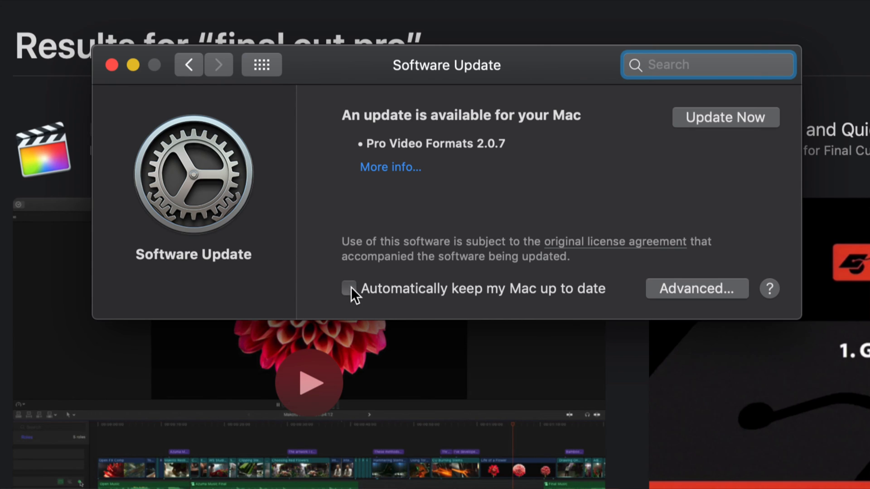
pyautogui.click(707, 64)
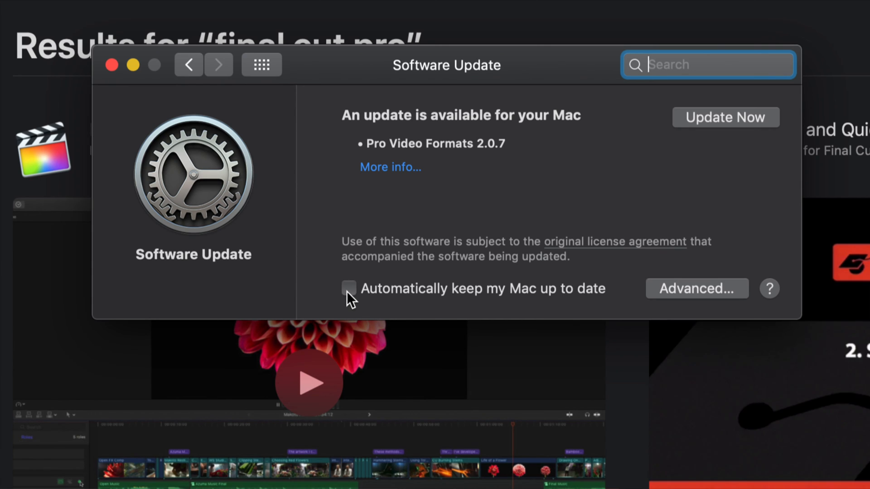